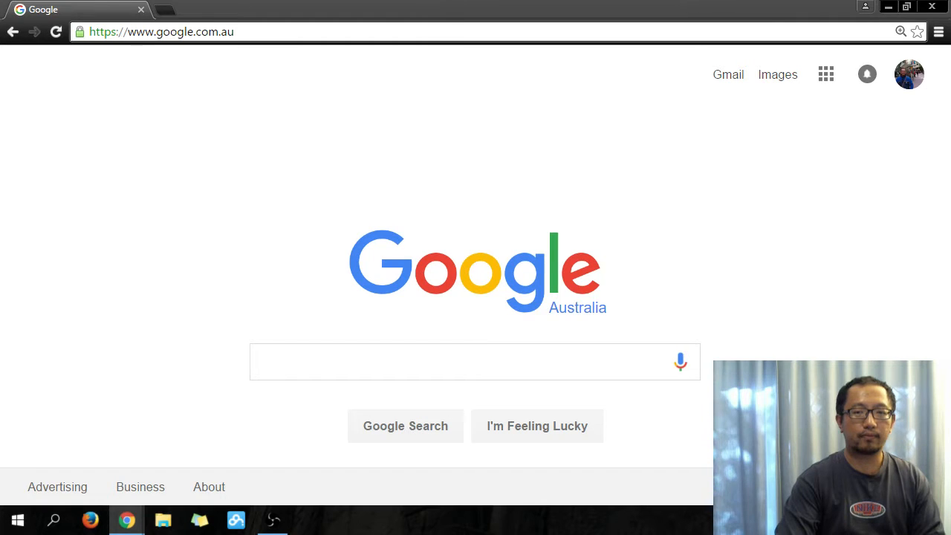
- Search the web for 'logitech c920r drivers' from the address bar
{"action": "left_click", "coordinate": [160, 32]}
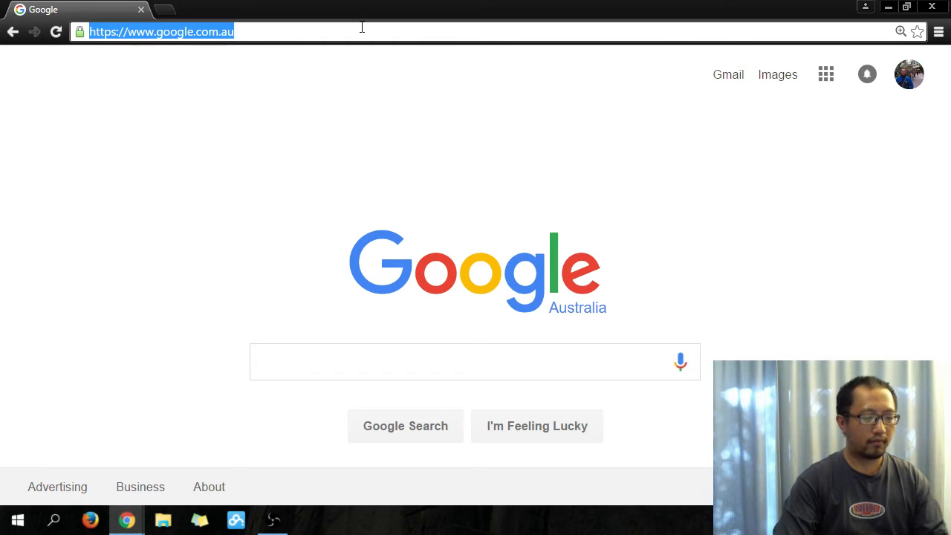
{"action": "type", "text": "logi"}
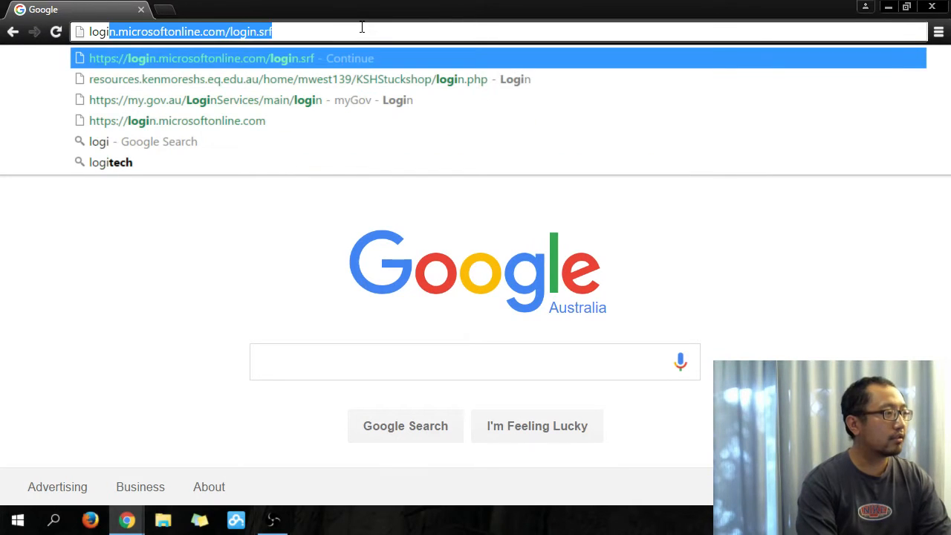
{"action": "type", "text": "logitech c920r sof"}
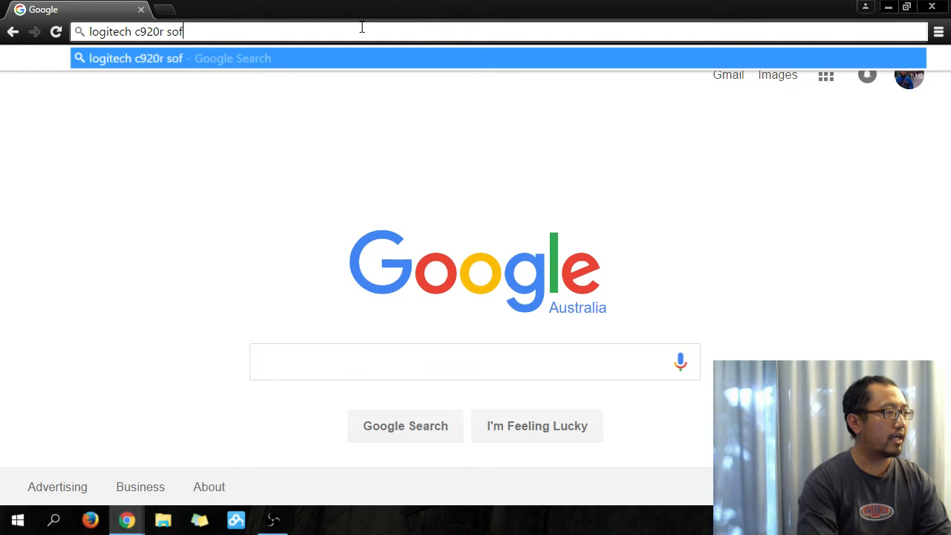
{"action": "key", "text": "enter"}
{"action": "type", "text": "logitech c920r d"}
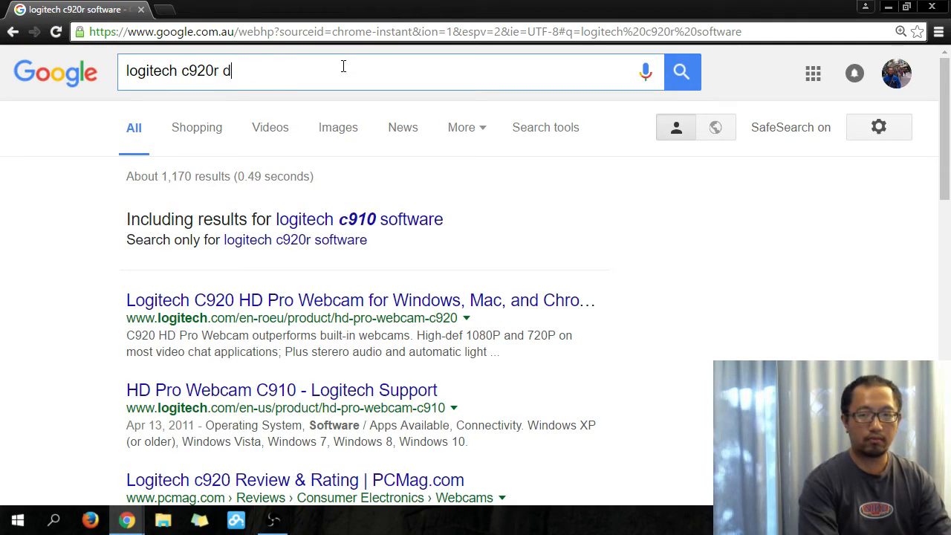
{"action": "type", "text": "rivers"}
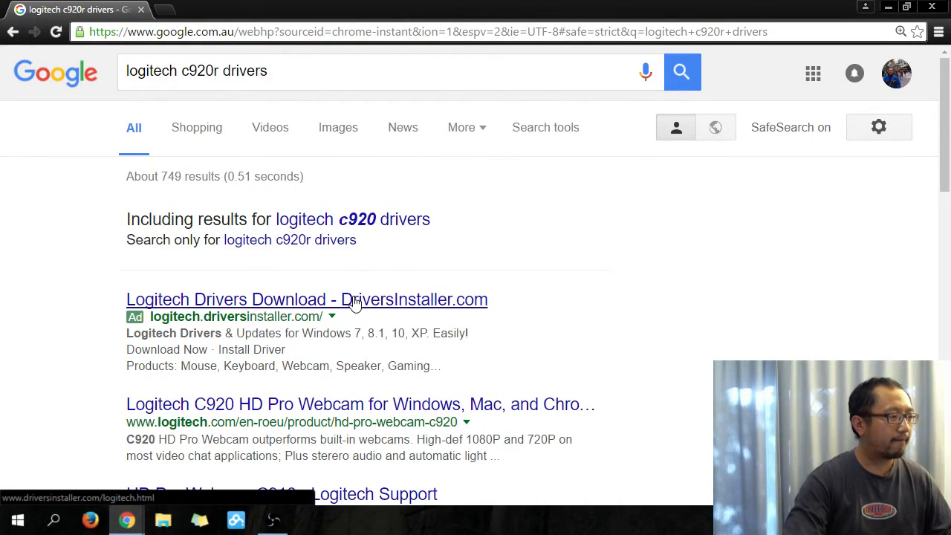
- Choose the official Logitech C920 HD Pro Webcam result from the search listing
{"action": "scroll", "scroll_direction": "down", "scroll_amount": 3}
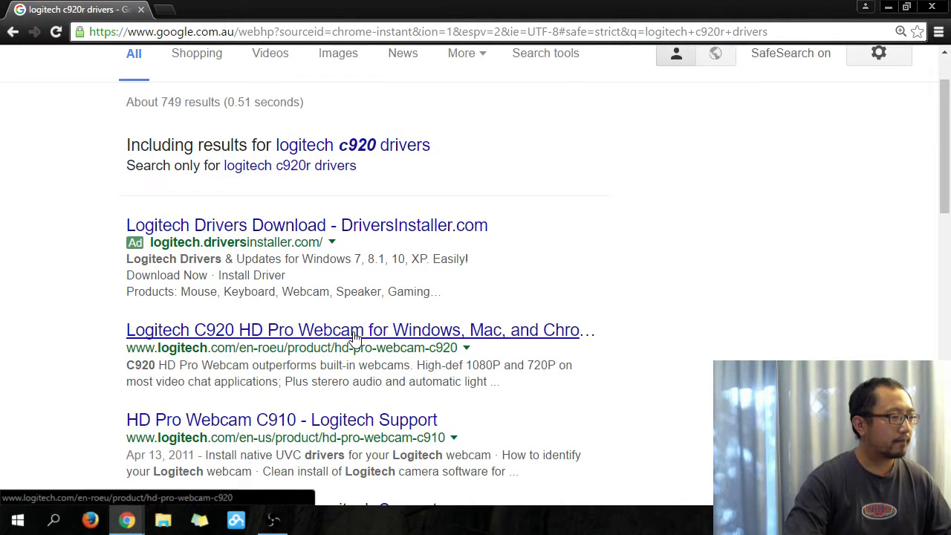
{"action": "left_click", "coordinate": [355, 329]}
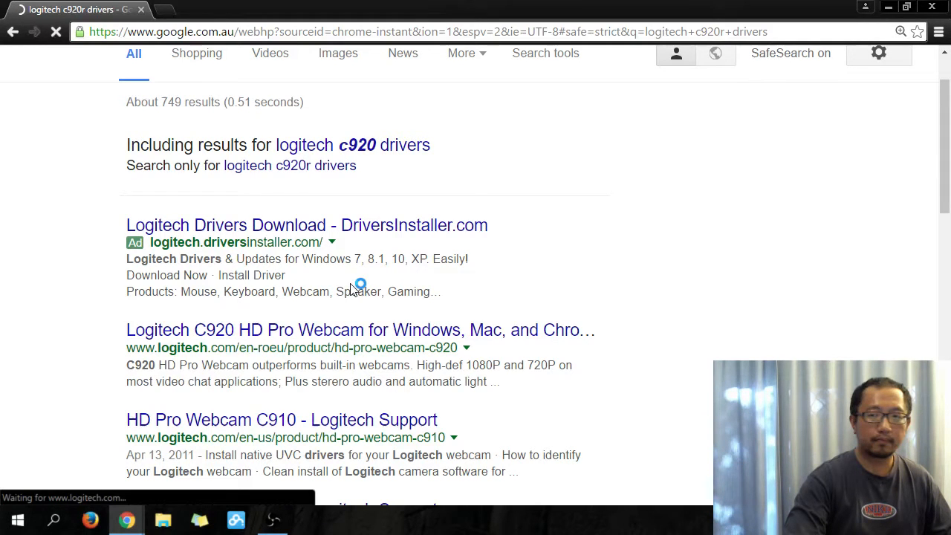
- Go from the HD Pro Webcam C920 product page to Logitech SUPPORT + DOWNLOADS
{"action": "left_click", "coordinate": [359, 330]}
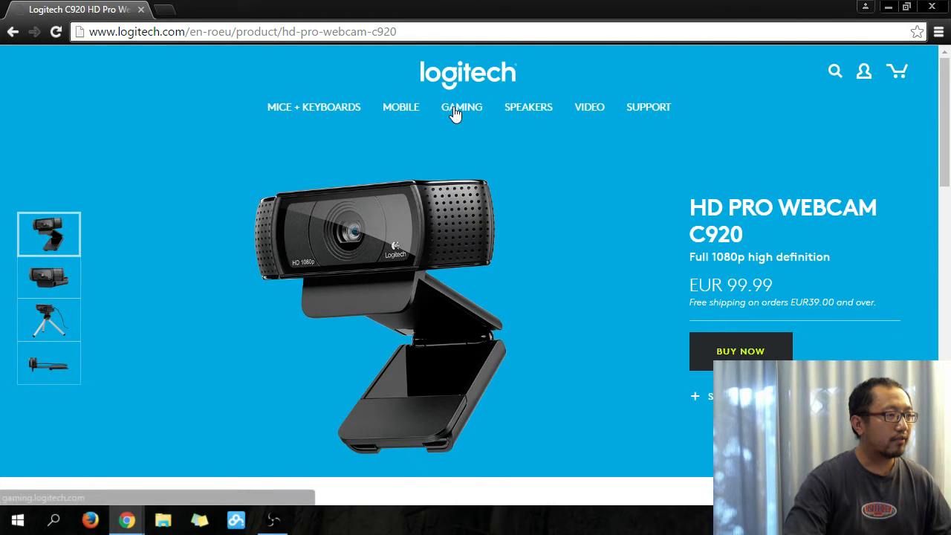
{"action": "mouse_move", "coordinate": [401, 107]}
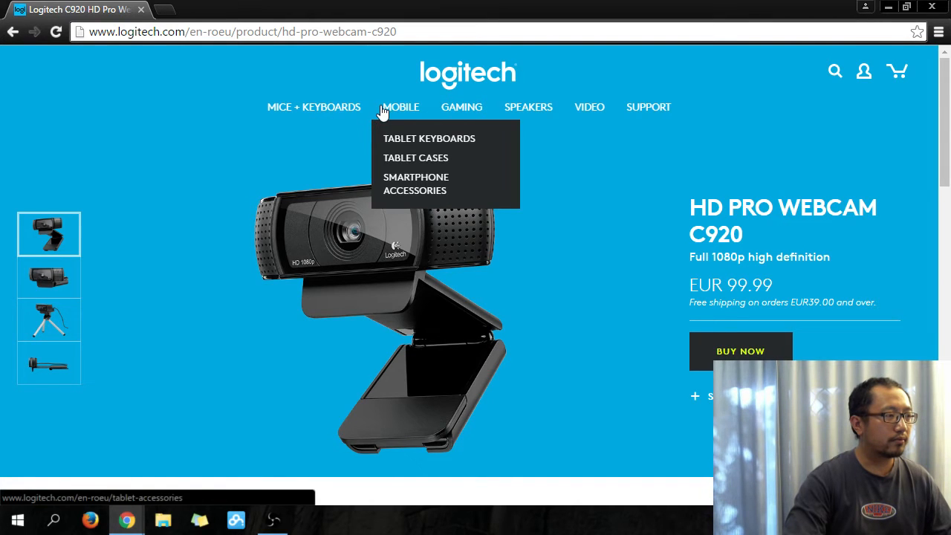
{"action": "mouse_move", "coordinate": [528, 107]}
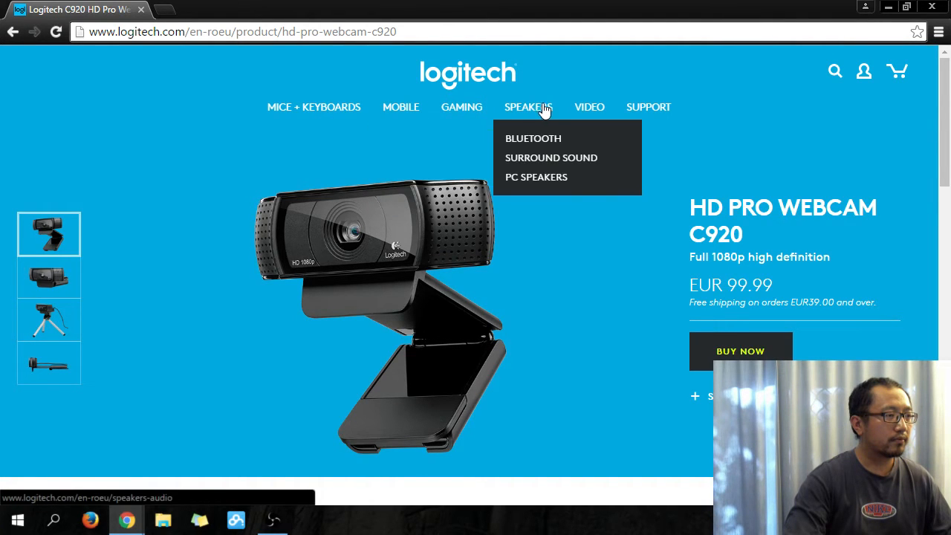
{"action": "mouse_move", "coordinate": [647, 107]}
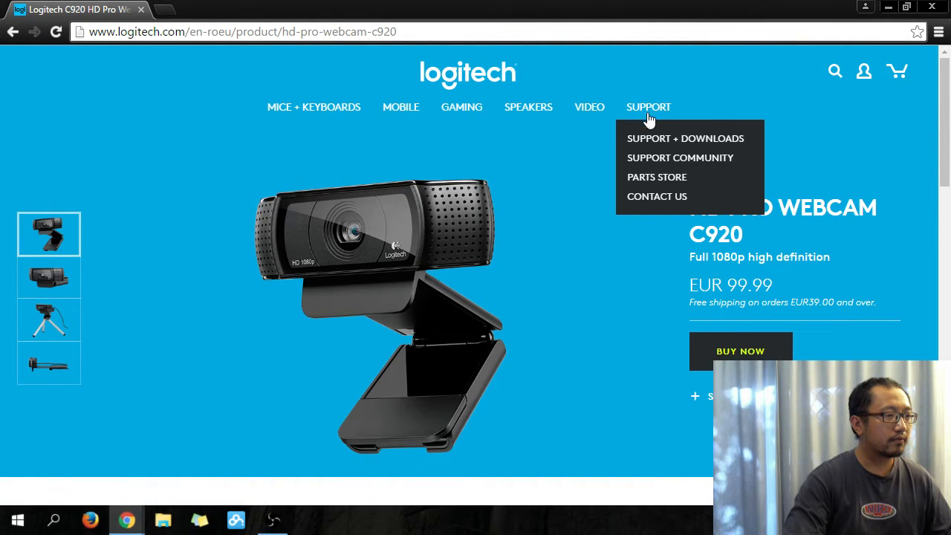
{"action": "left_click", "coordinate": [683, 138]}
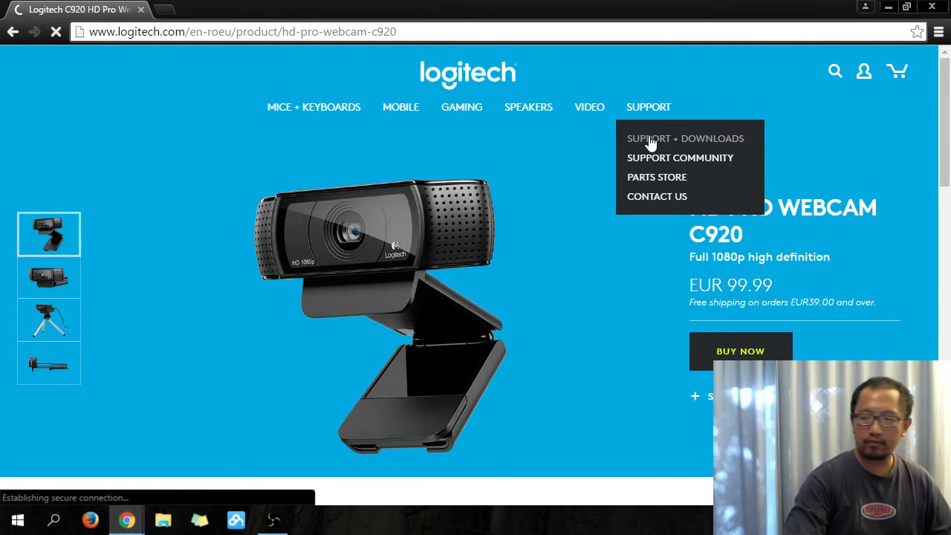
{"action": "left_click", "coordinate": [683, 138]}
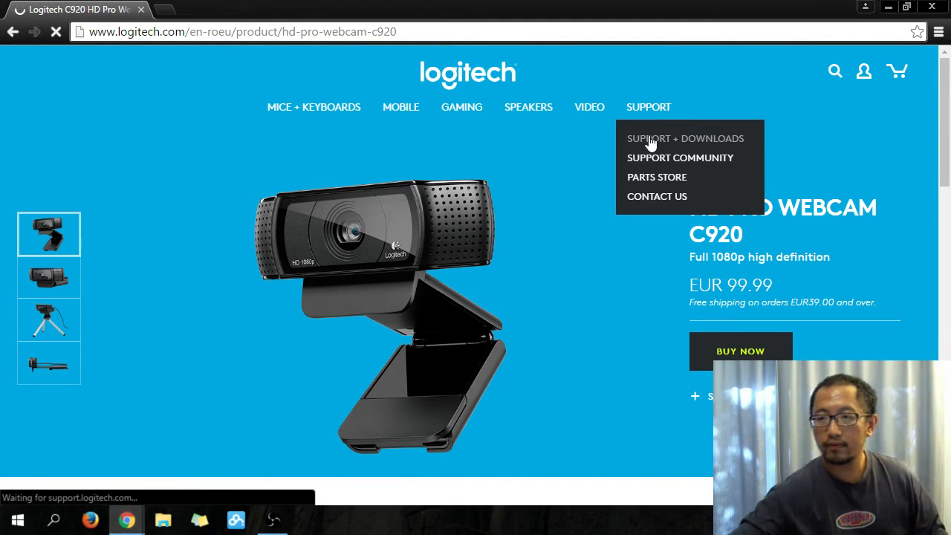
- Wait for the Logitech Support home page and focus the Search Support field
{"action": "left_click", "coordinate": [684, 139]}
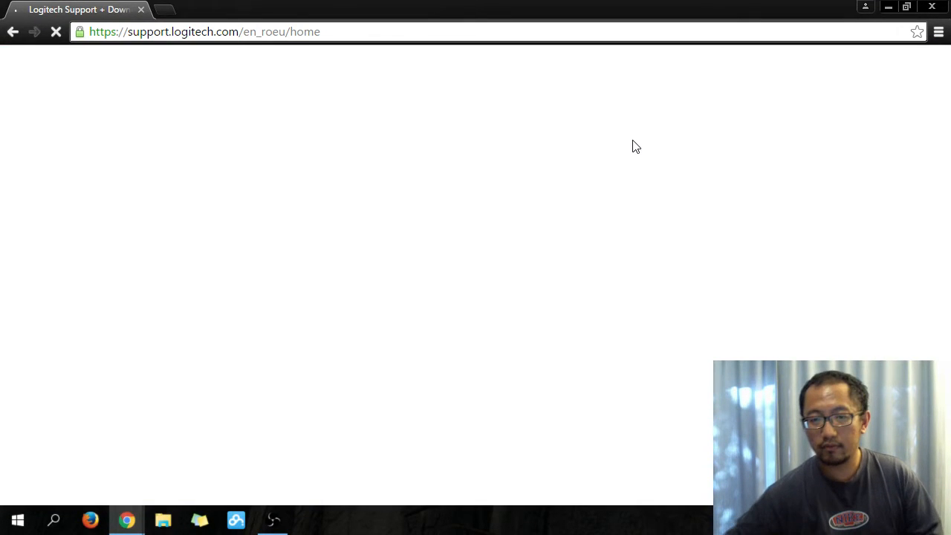
{"action": "mouse_move", "coordinate": [621, 18]}
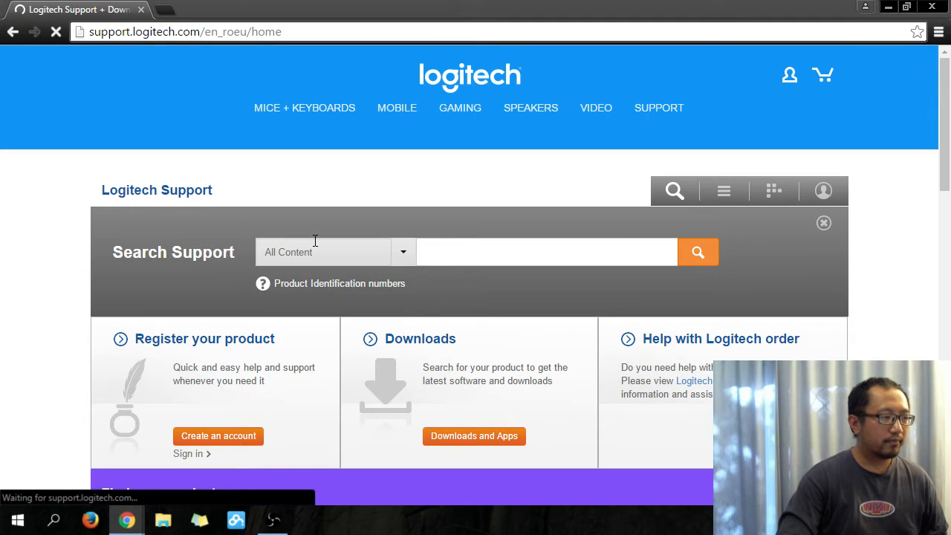
{"action": "left_click", "coordinate": [547, 252]}
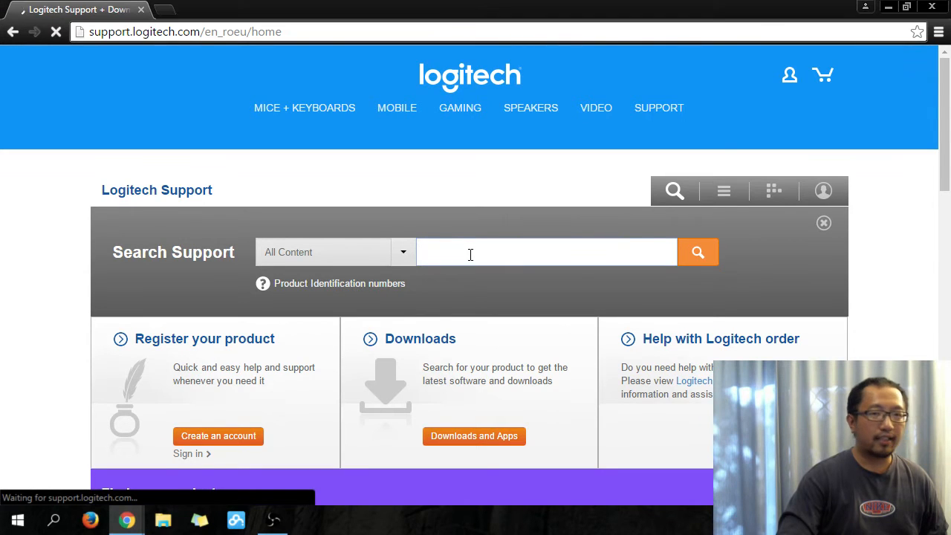
{"action": "mouse_move", "coordinate": [609, 240]}
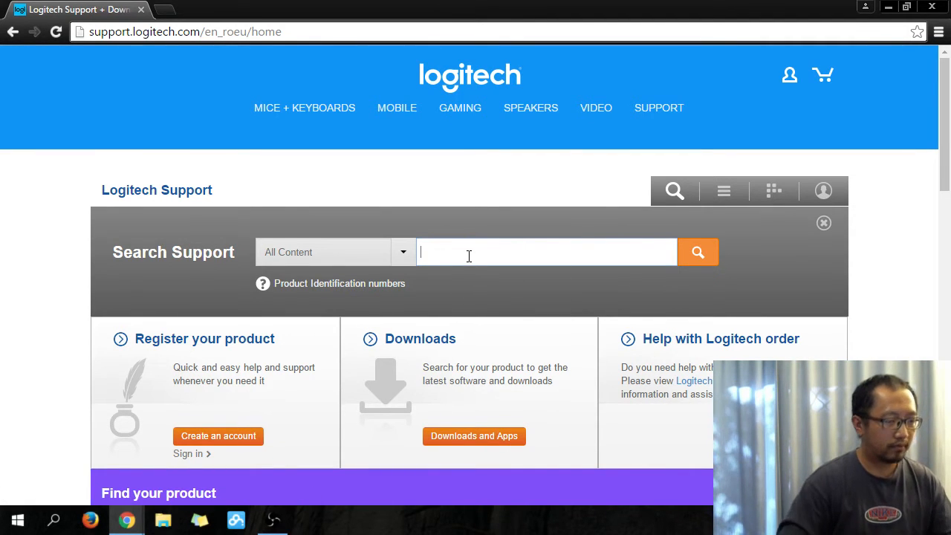
- Search Logitech support content for 'c920r'
{"action": "type", "text": "c"}
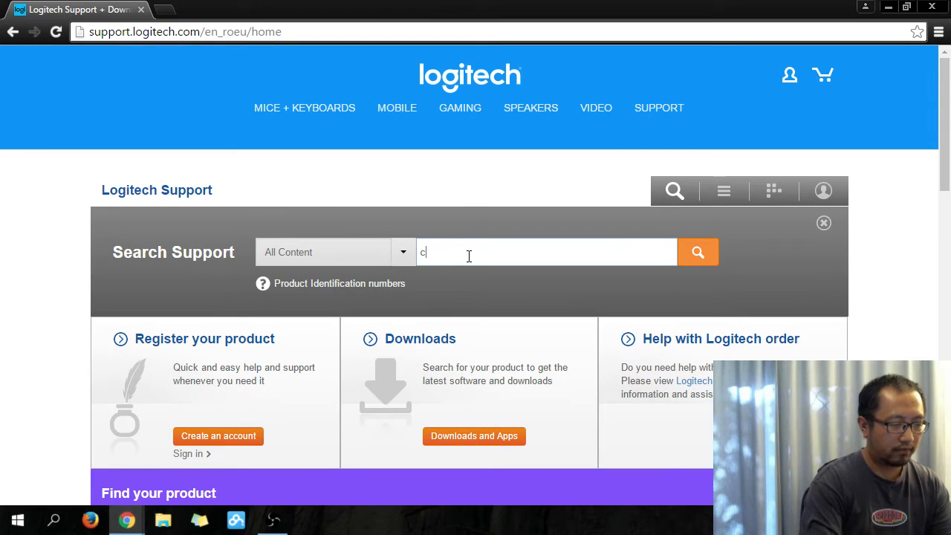
{"action": "type", "text": "920r"}
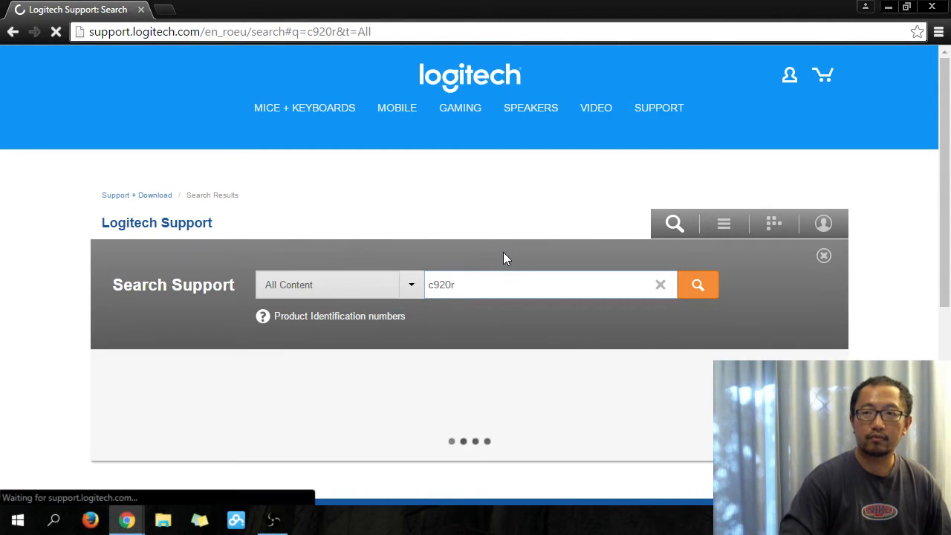
{"action": "mouse_move", "coordinate": [473, 340]}
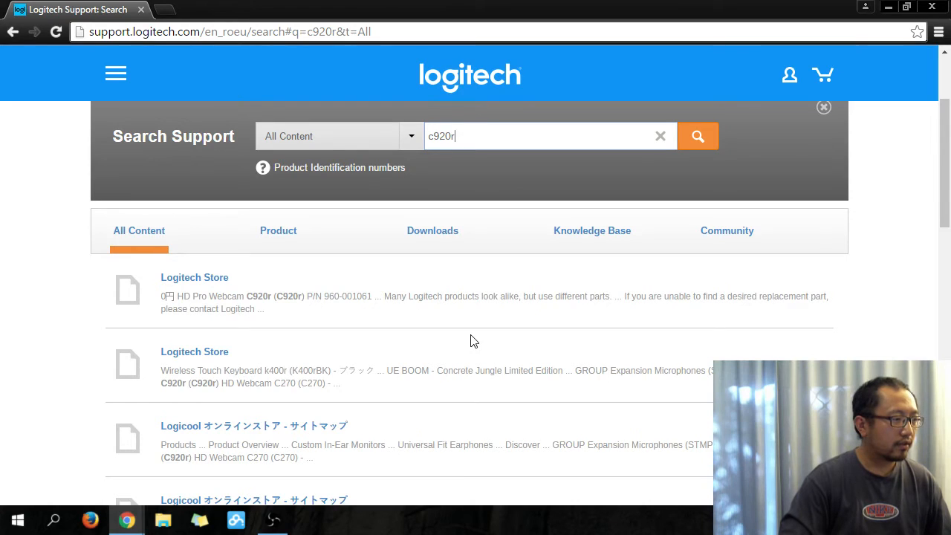
{"action": "mouse_move", "coordinate": [333, 297]}
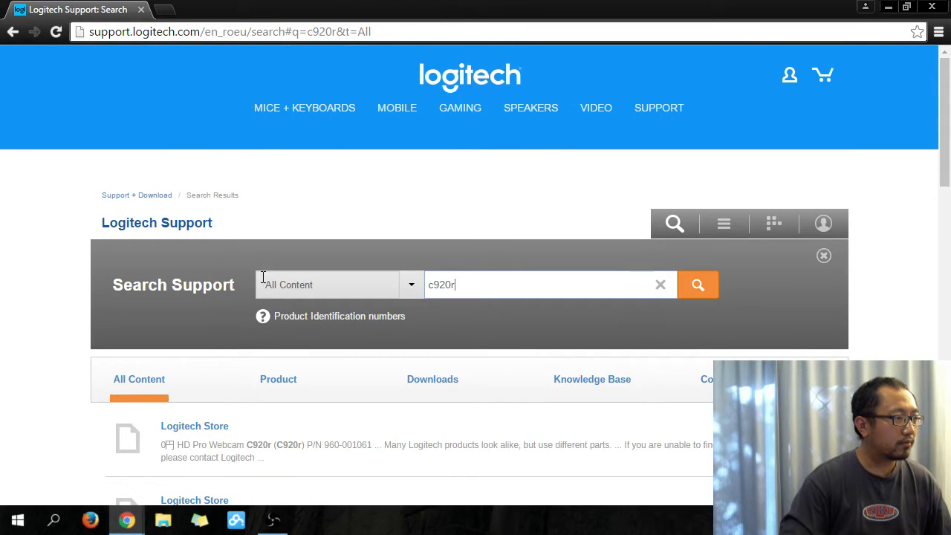
- Filter the c920r results to downloads and go to the HD Pro Webcam C920 download page
{"action": "left_click", "coordinate": [432, 379]}
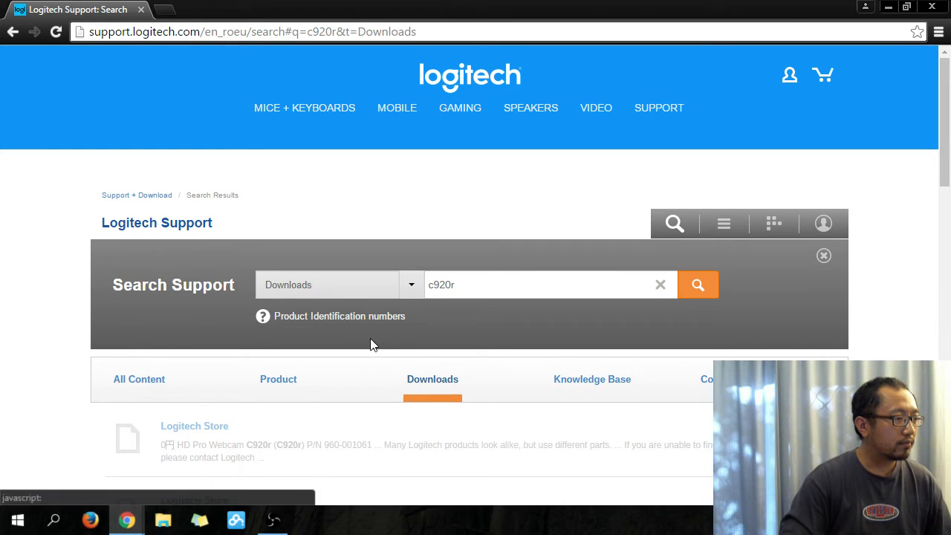
{"action": "scroll", "scroll_direction": "down", "scroll_amount": 3}
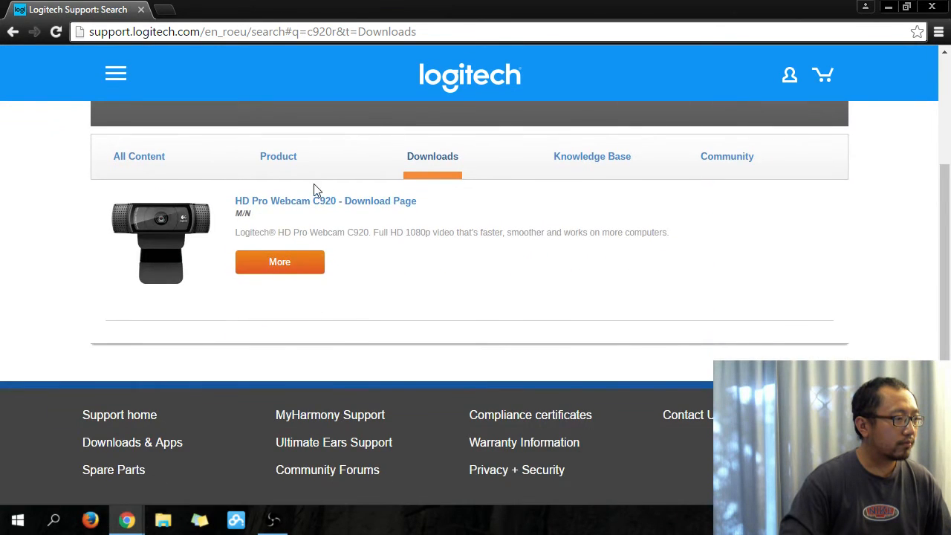
{"action": "left_click", "coordinate": [326, 200]}
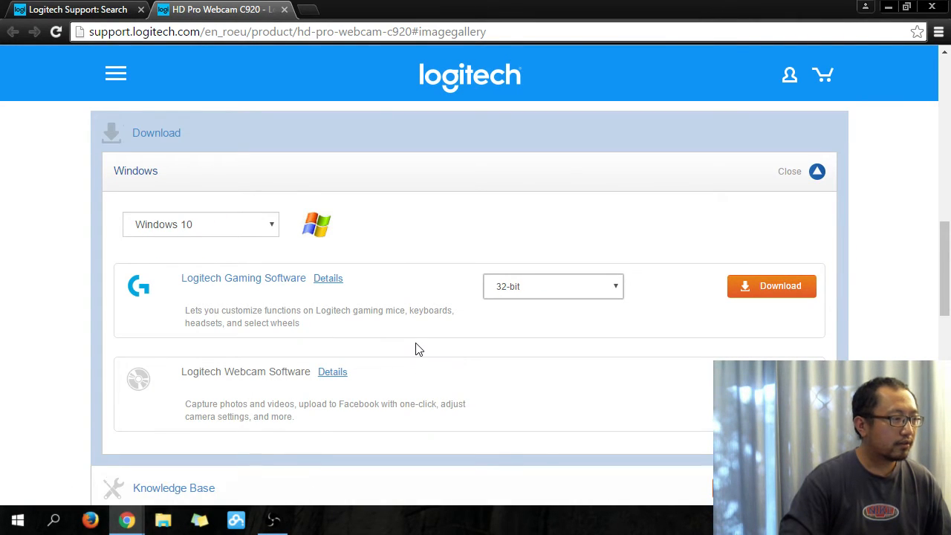
- Start downloading the Logitech Webcam Software for Windows 10
{"action": "scroll", "scroll_direction": "down", "scroll_amount": 3}
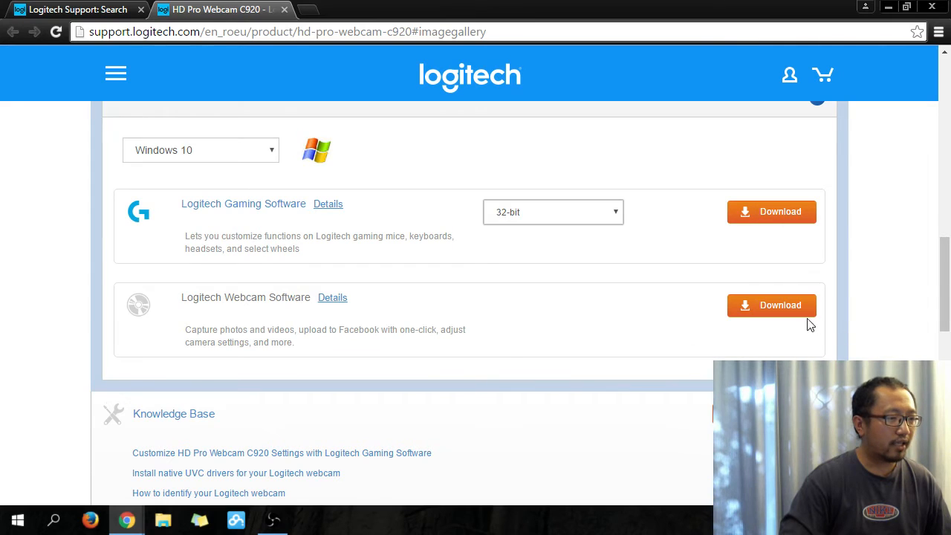
{"action": "left_click", "coordinate": [771, 306]}
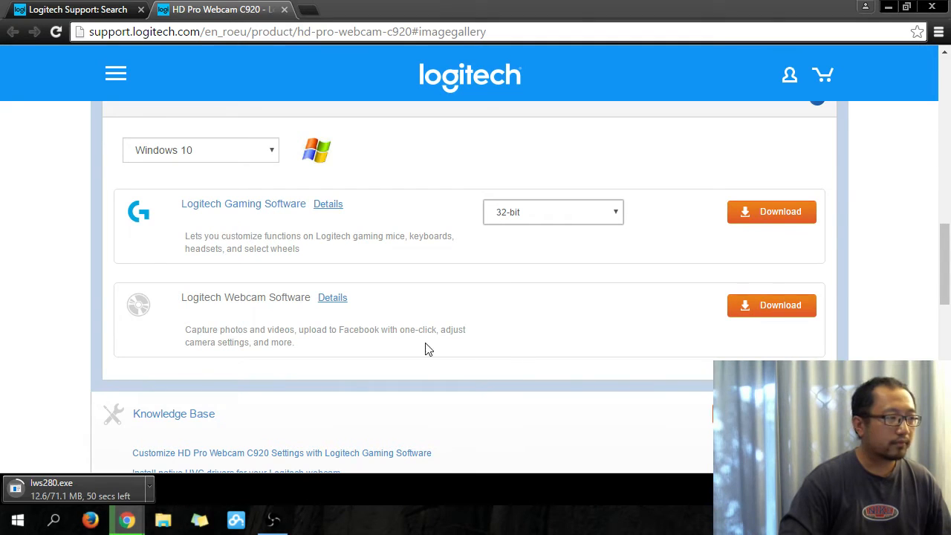
- Scroll the C920 page while the lws280.exe download runs to completion
{"action": "scroll", "scroll_direction": "down", "scroll_amount": 3}
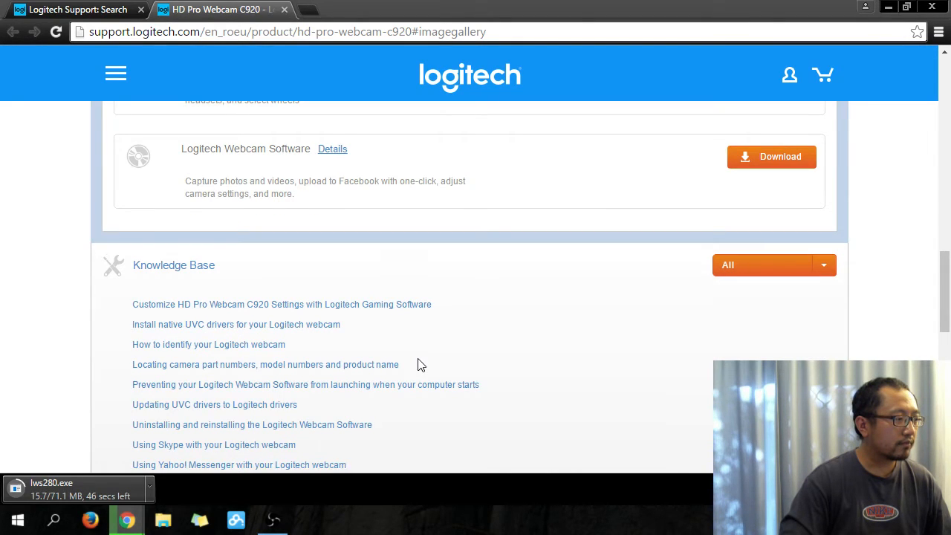
{"action": "mouse_move", "coordinate": [214, 444]}
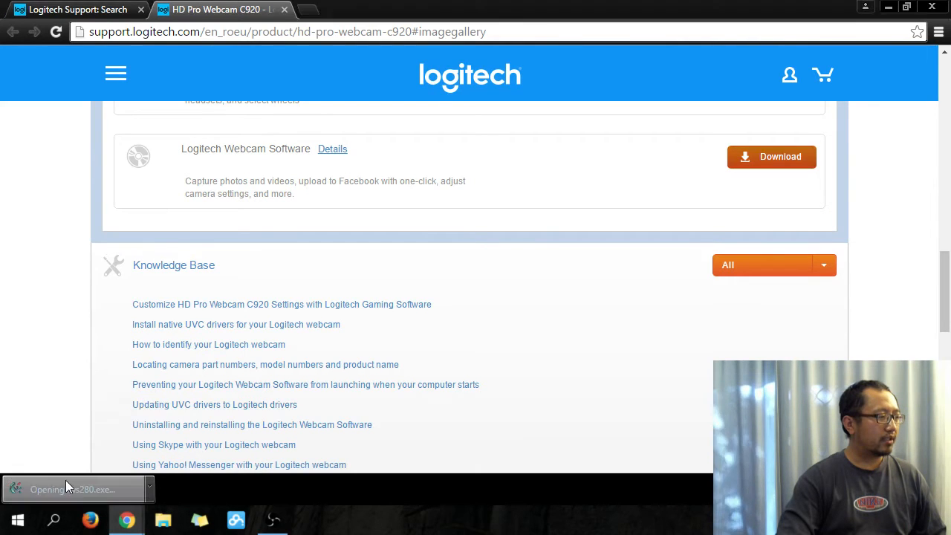
{"action": "mouse_move", "coordinate": [196, 413]}
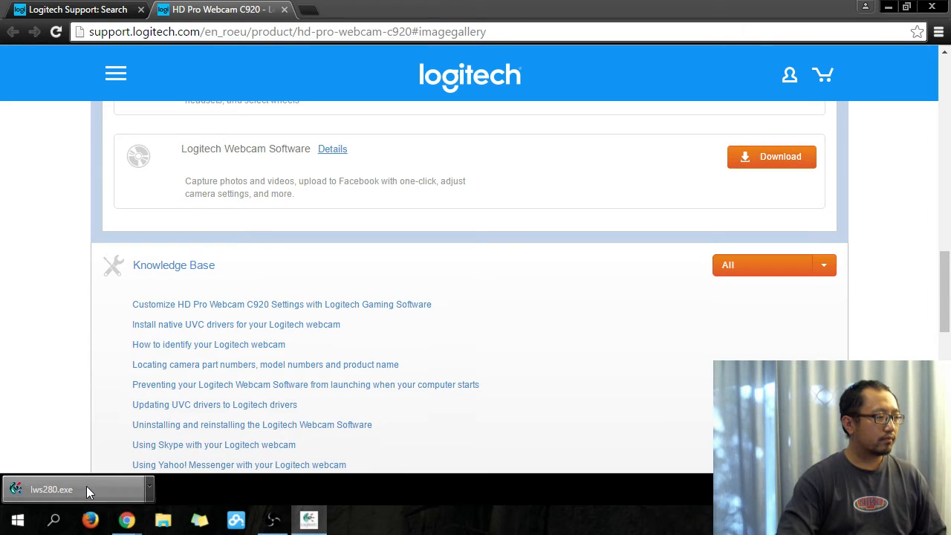
{"action": "mouse_move", "coordinate": [309, 520]}
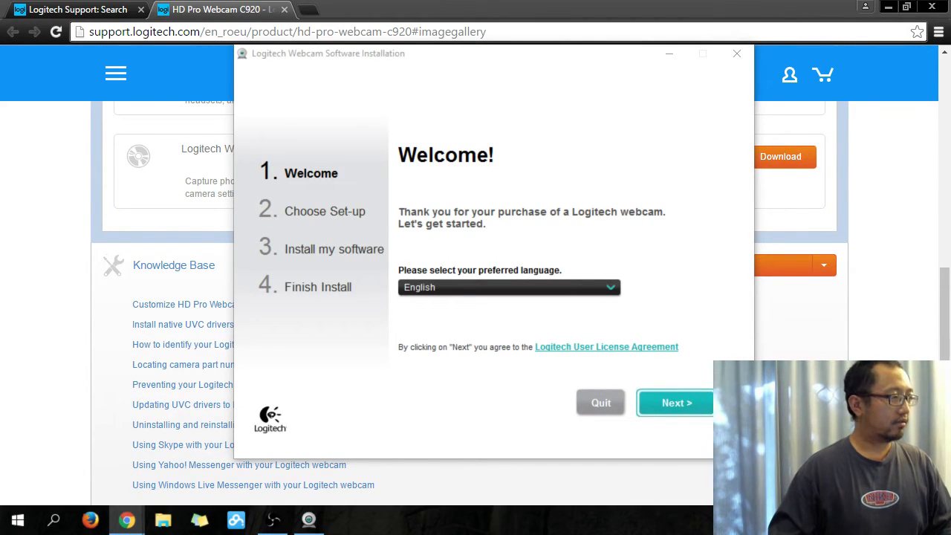
{"action": "mouse_move", "coordinate": [591, 256]}
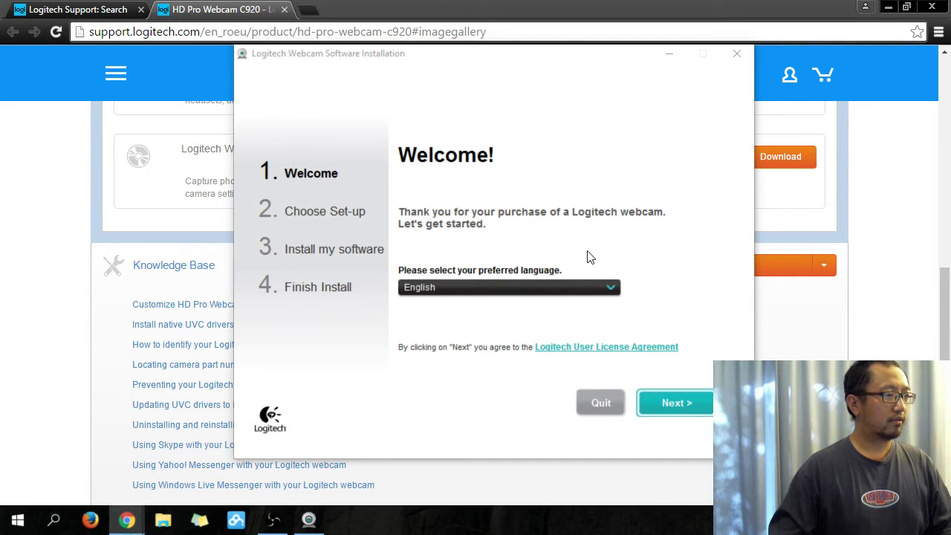
- Pass the Welcome screen, then quit setup after it detects the C525 webcam instead of the C920
{"action": "left_click", "coordinate": [674, 403]}
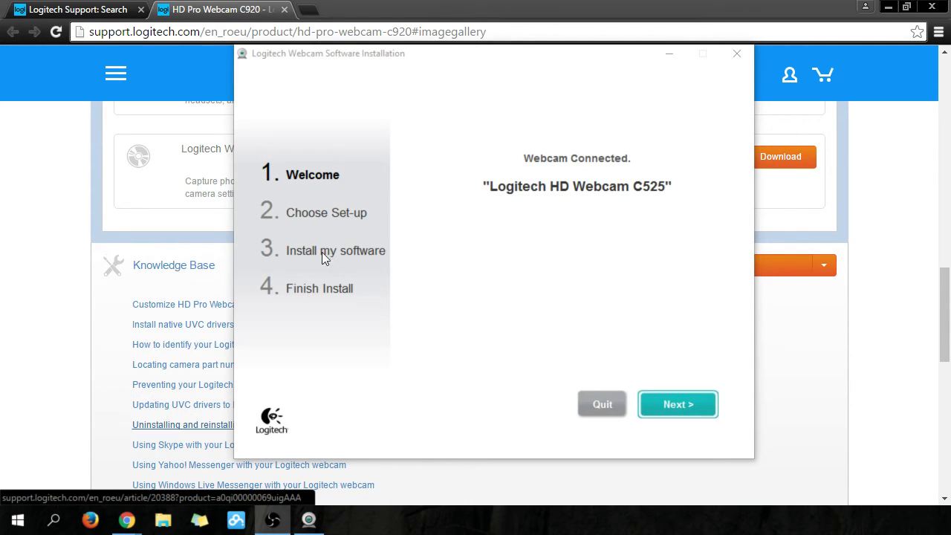
{"action": "left_click", "coordinate": [601, 404]}
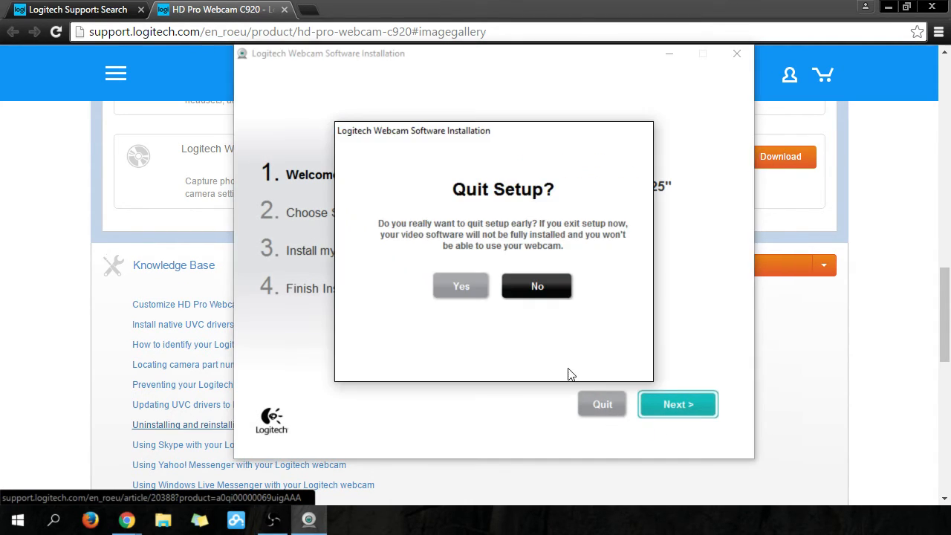
{"action": "left_click", "coordinate": [460, 285]}
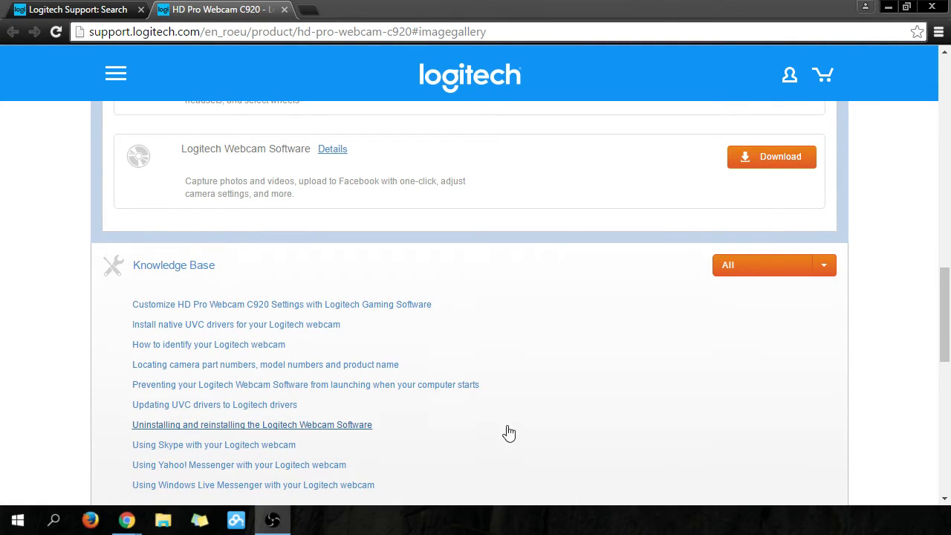
{"action": "mouse_move", "coordinate": [509, 434]}
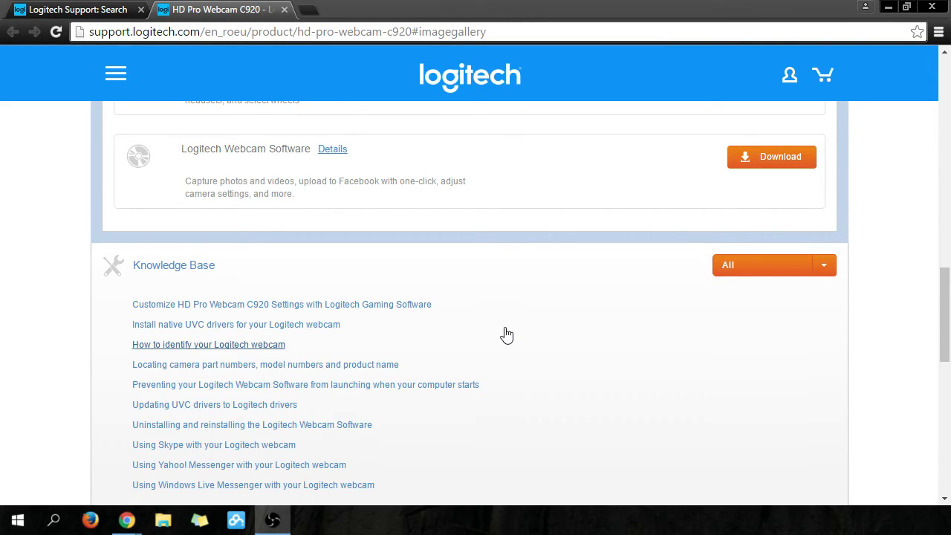
{"action": "mouse_move", "coordinate": [817, 361]}
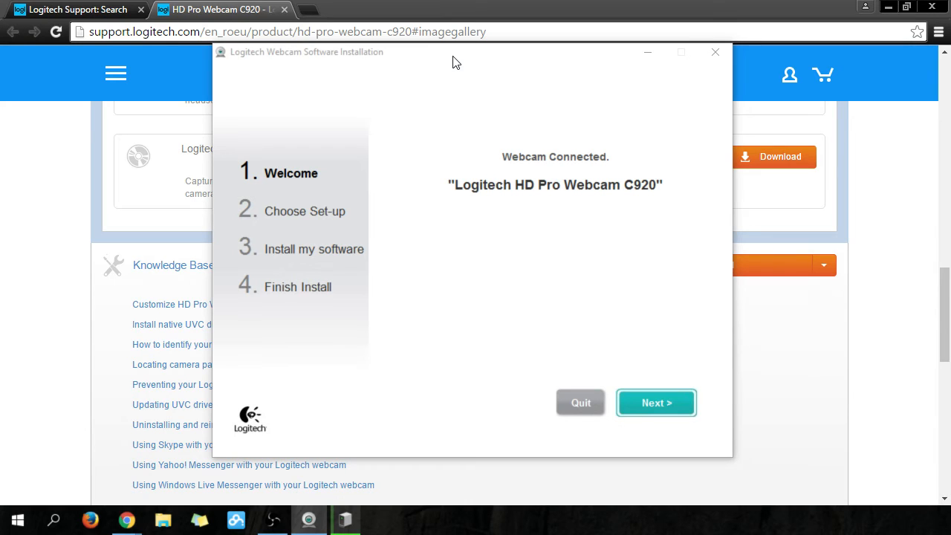
{"action": "mouse_move", "coordinate": [493, 131]}
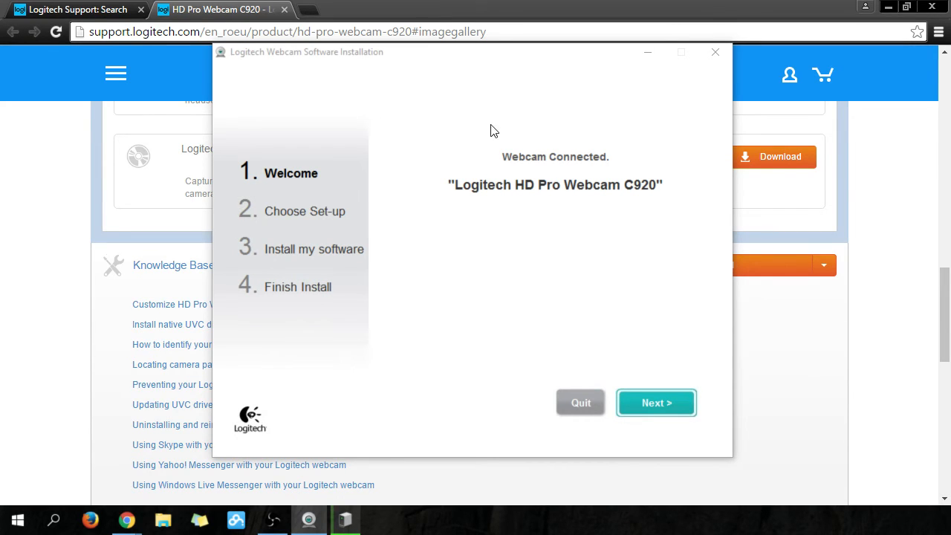
- Continue setup past the Webcam Connected screen showing the C920
{"action": "left_click", "coordinate": [657, 401]}
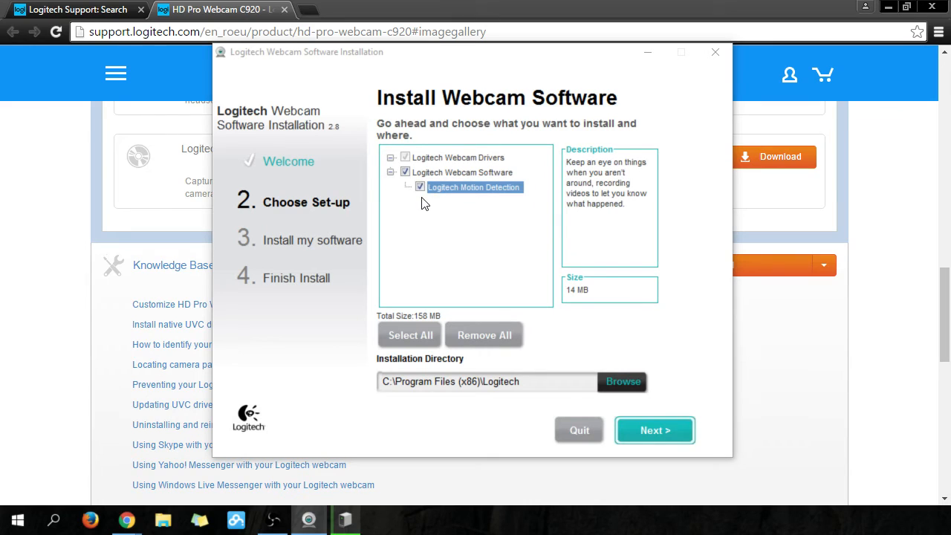
{"action": "mouse_move", "coordinate": [457, 272]}
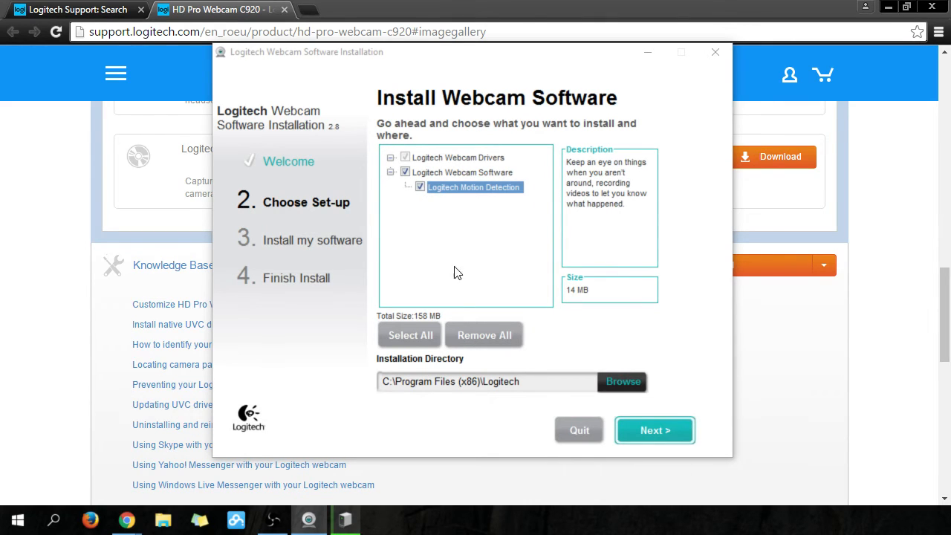
{"action": "mouse_move", "coordinate": [478, 195]}
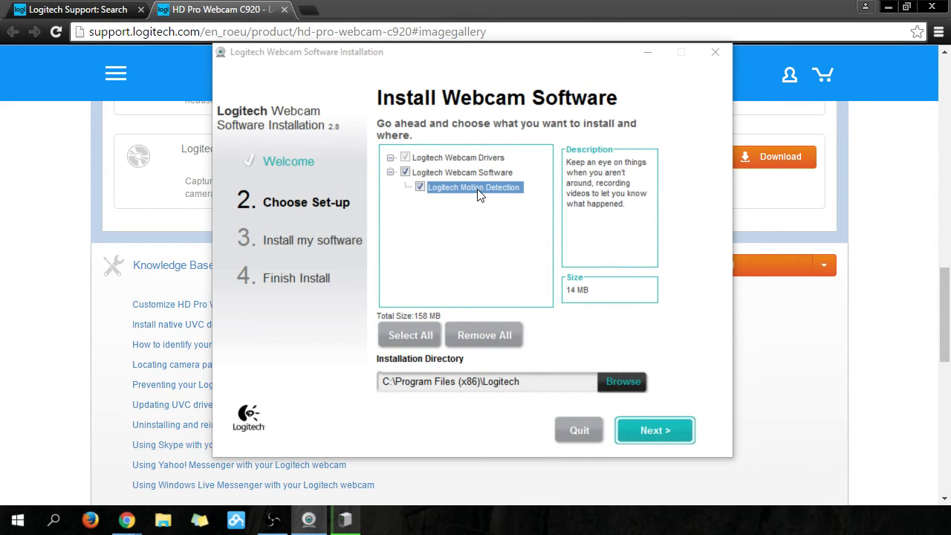
{"action": "mouse_move", "coordinate": [542, 251]}
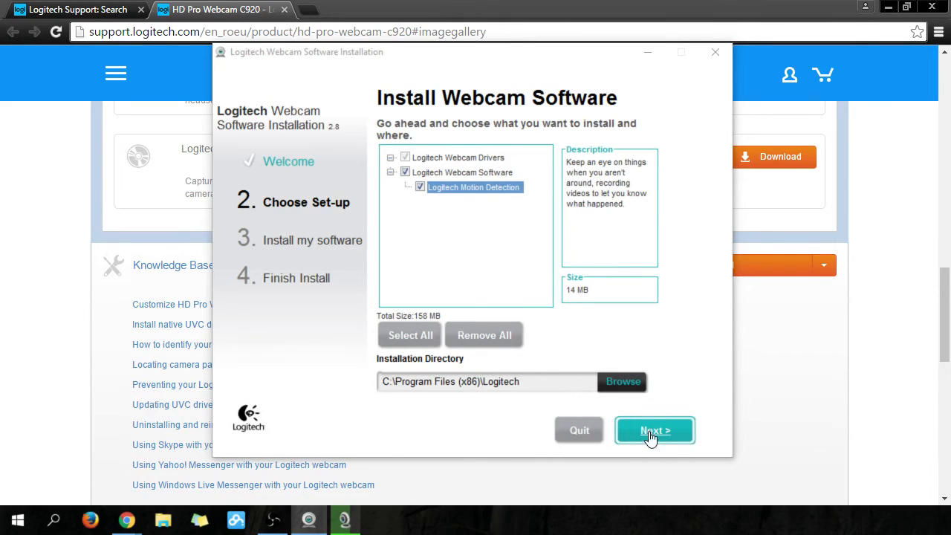
- Install the selected components and pick Microphone (USB PnP Sound Device) on Check settings
{"action": "left_click", "coordinate": [654, 431]}
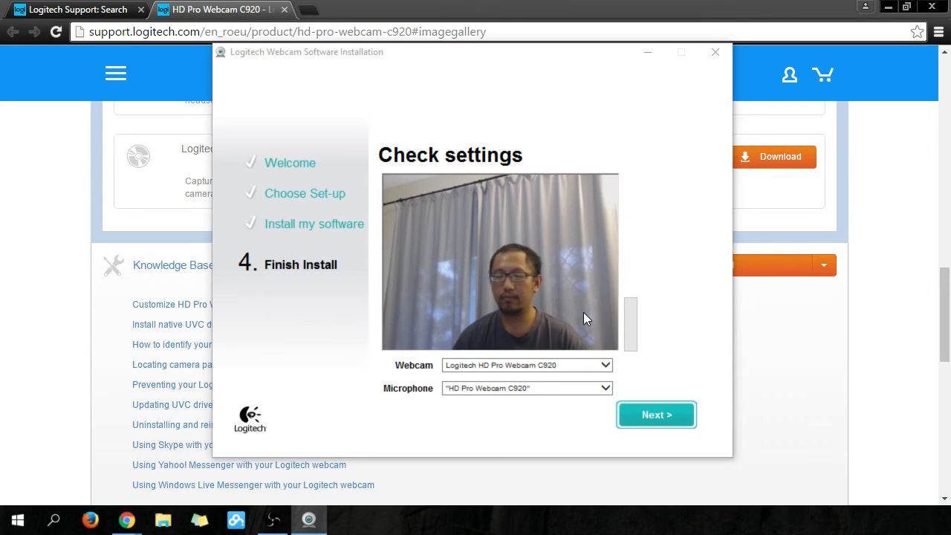
{"action": "left_click", "coordinate": [526, 387]}
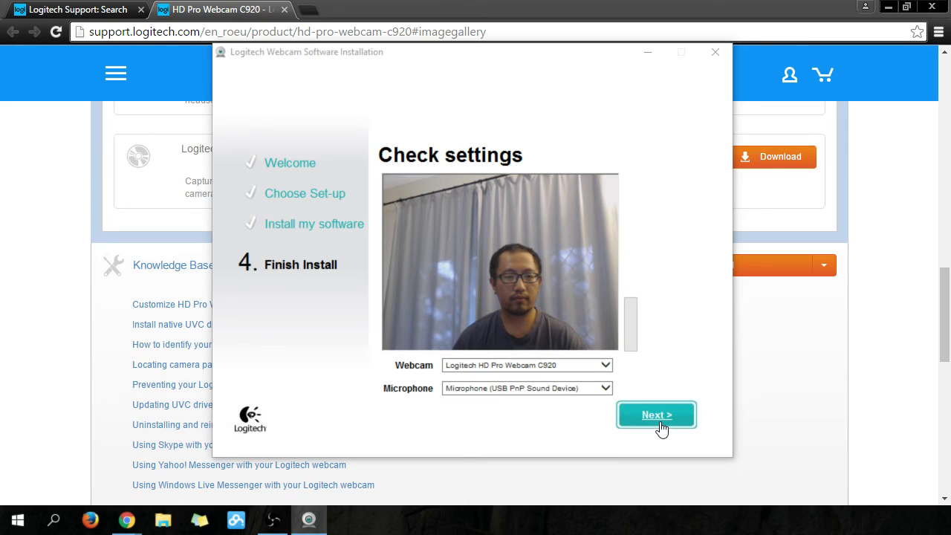
- Accept the settings and close via 'Check out my webcam' on the software-installed screen
{"action": "left_click", "coordinate": [657, 415]}
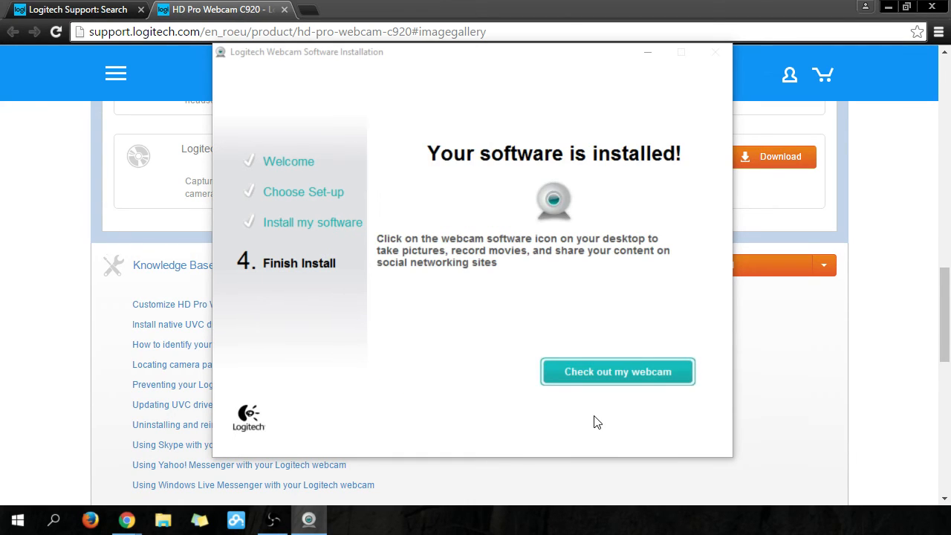
{"action": "mouse_move", "coordinate": [560, 419]}
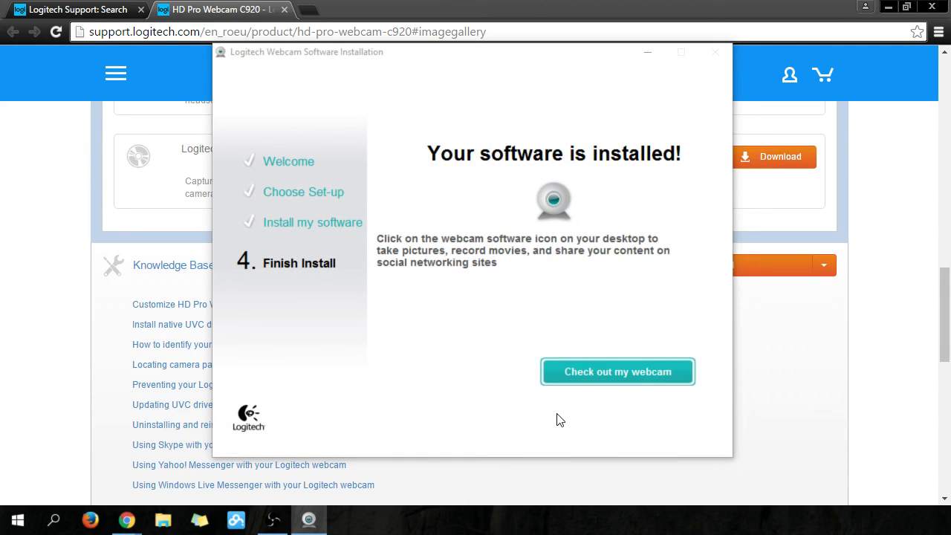
{"action": "mouse_move", "coordinate": [551, 418]}
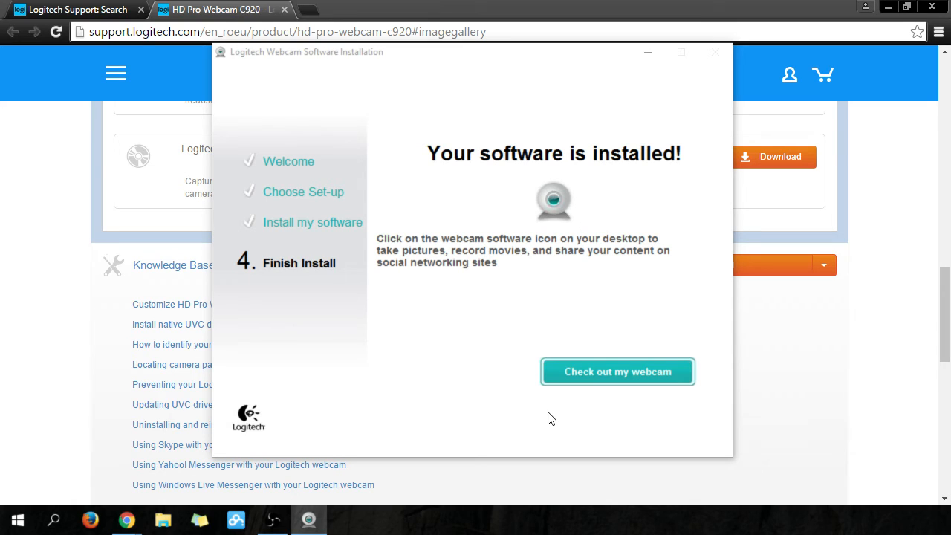
{"action": "mouse_move", "coordinate": [647, 81]}
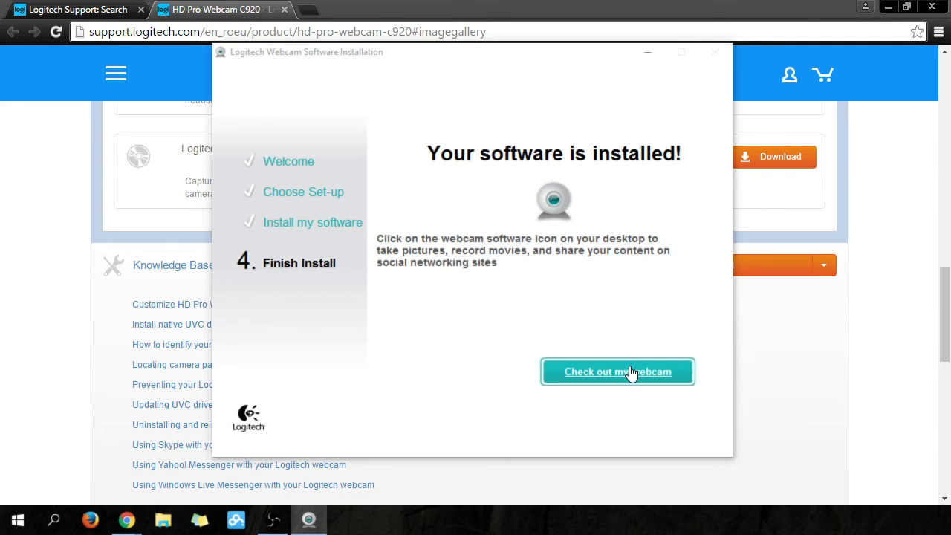
{"action": "left_click", "coordinate": [618, 371]}
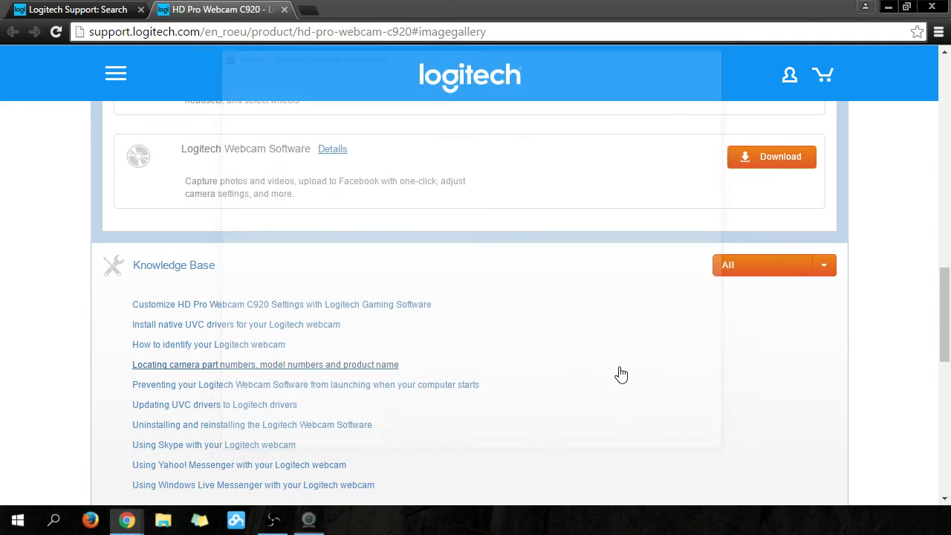